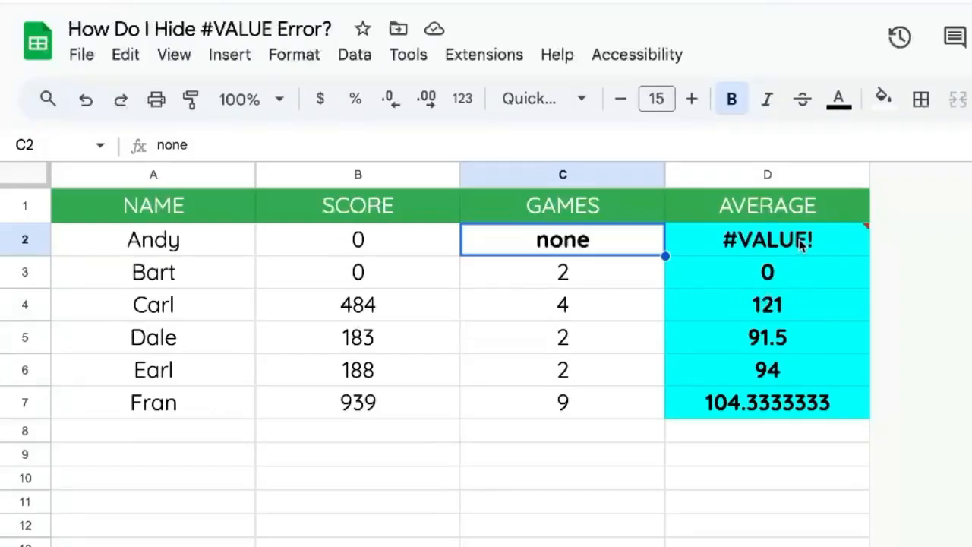
Replace cell C2's value with the text 'none', producing the #VALUE! error in D2.
left_click(766, 239)
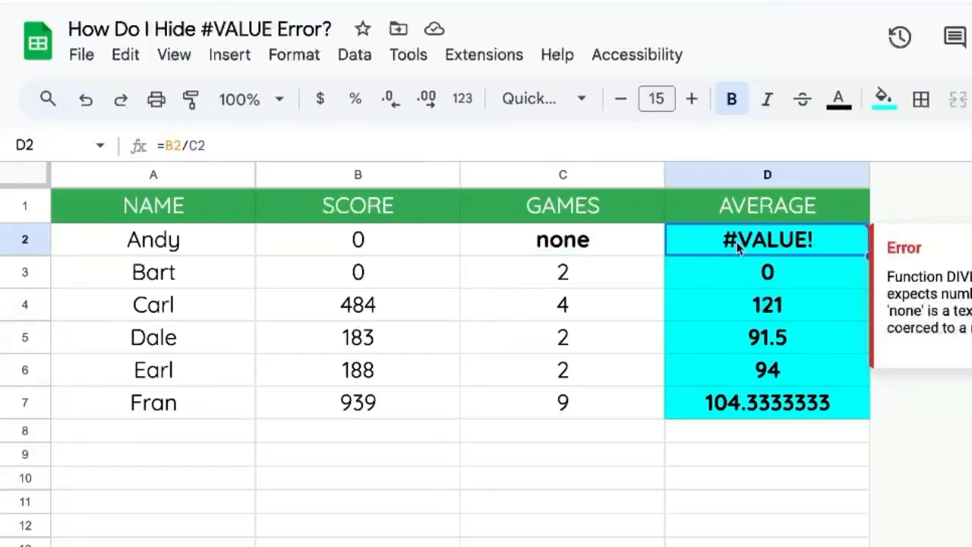
double_click(766, 239)
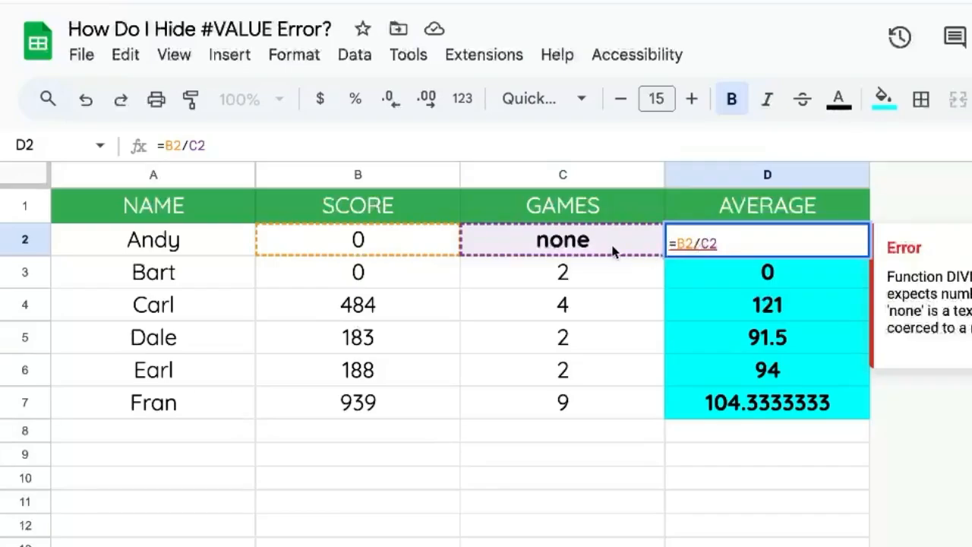
key("Delete")
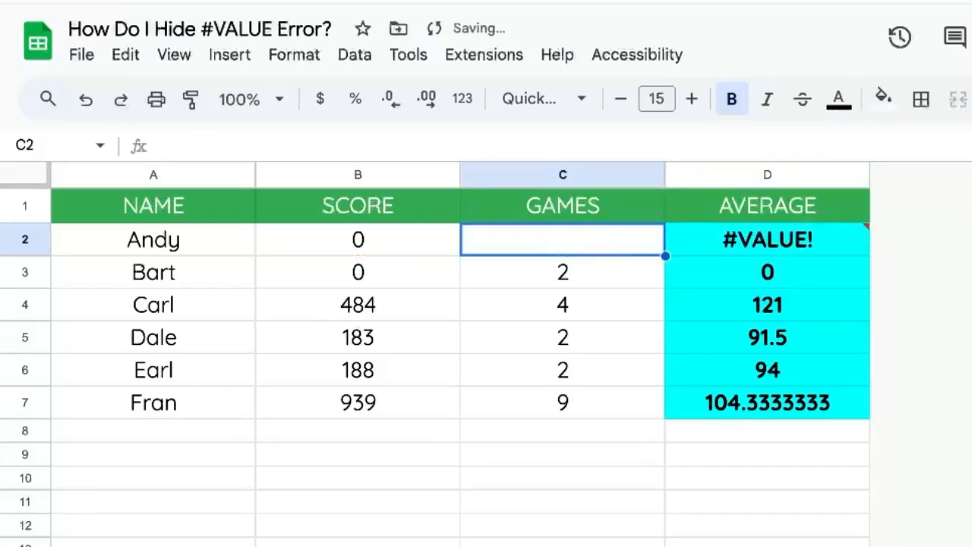
type("0")
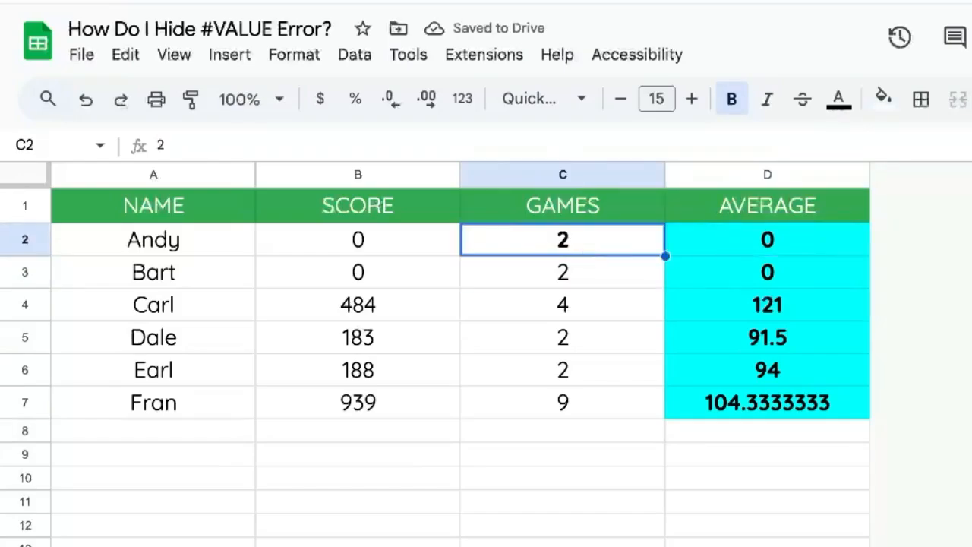
type("none")
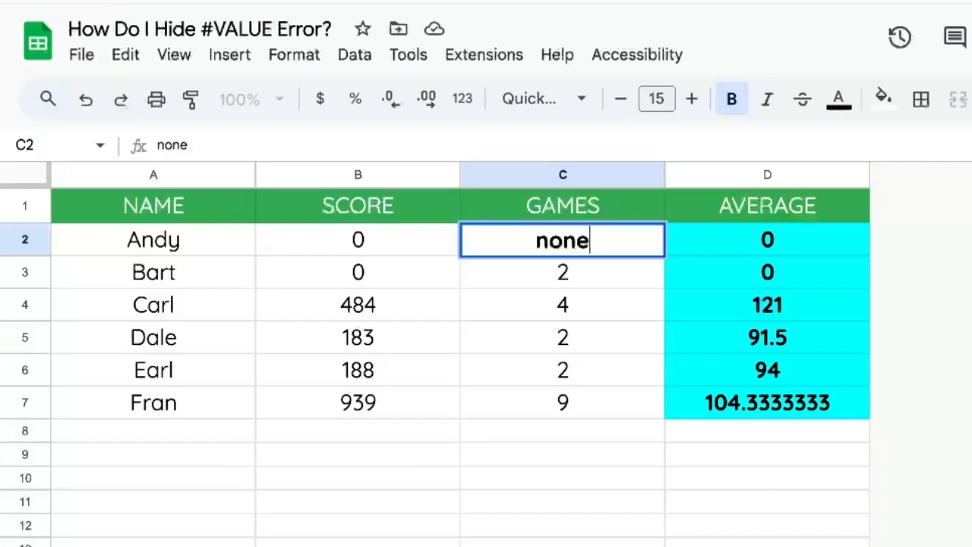
key("enter")
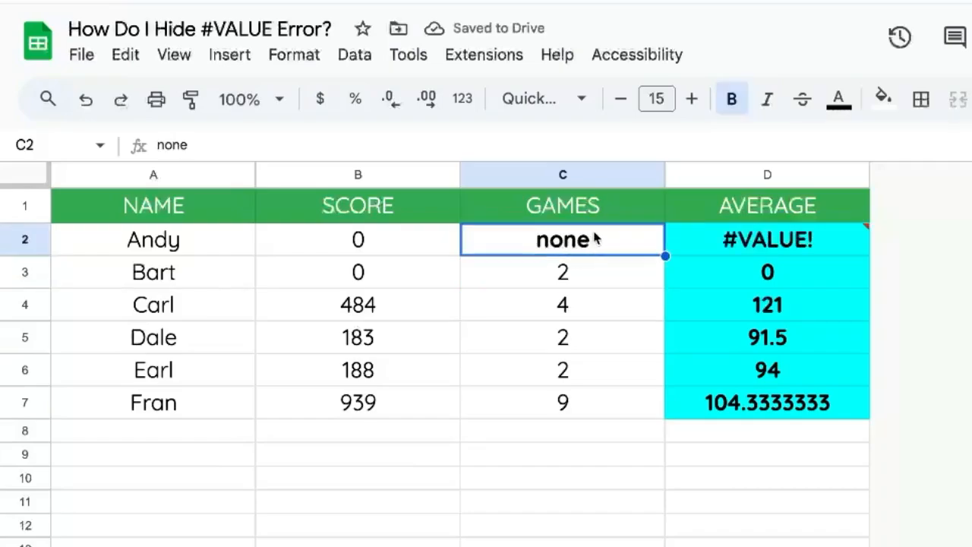
Enter =IFERROR(B2/C2) in D2 and begin adding a "" fallback argument.
left_click(766, 239)
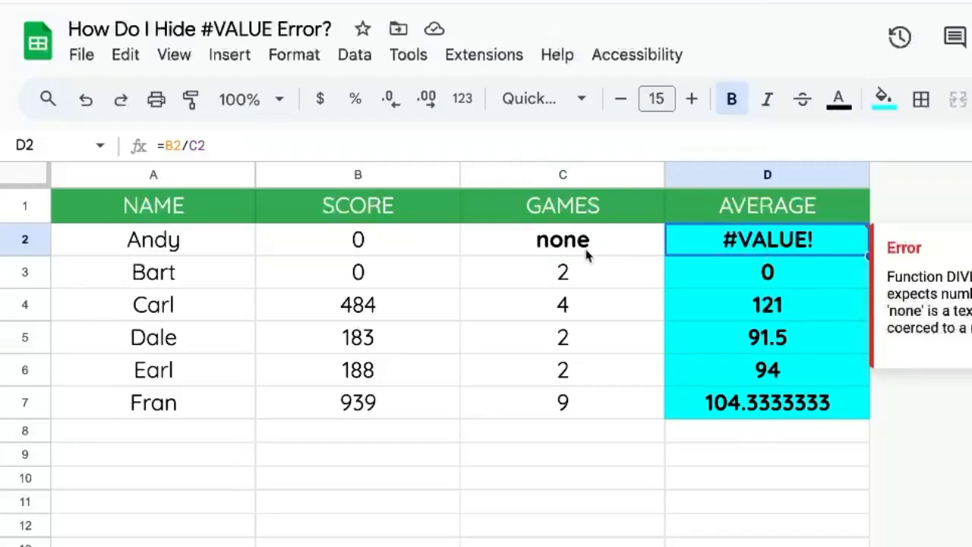
mouse_move(847, 254)
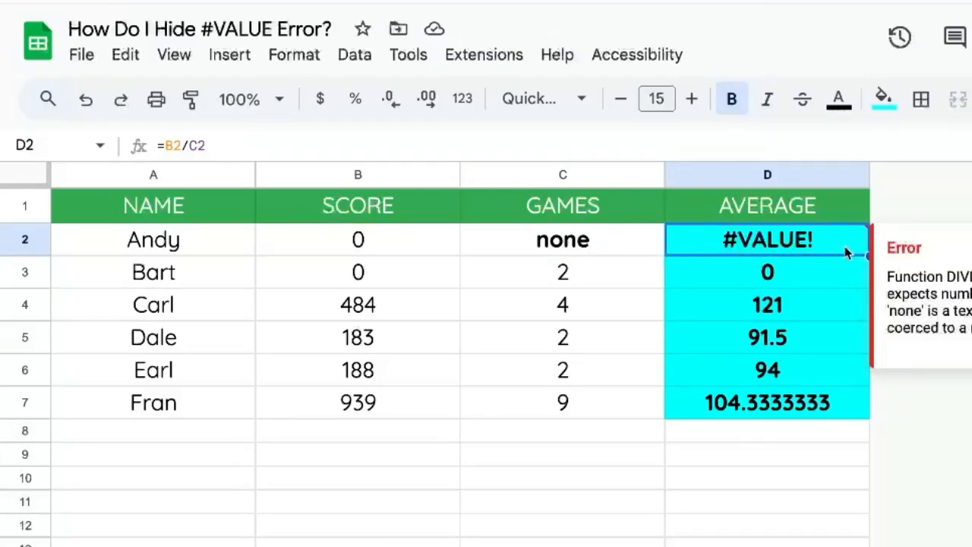
left_click(562, 240)
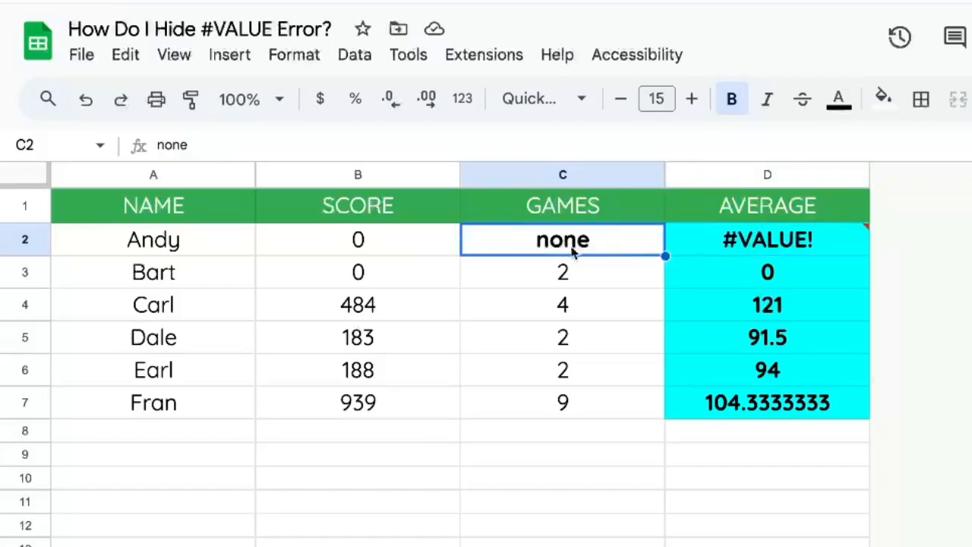
mouse_move(437, 272)
type("=IFERROR(B2/C2)")
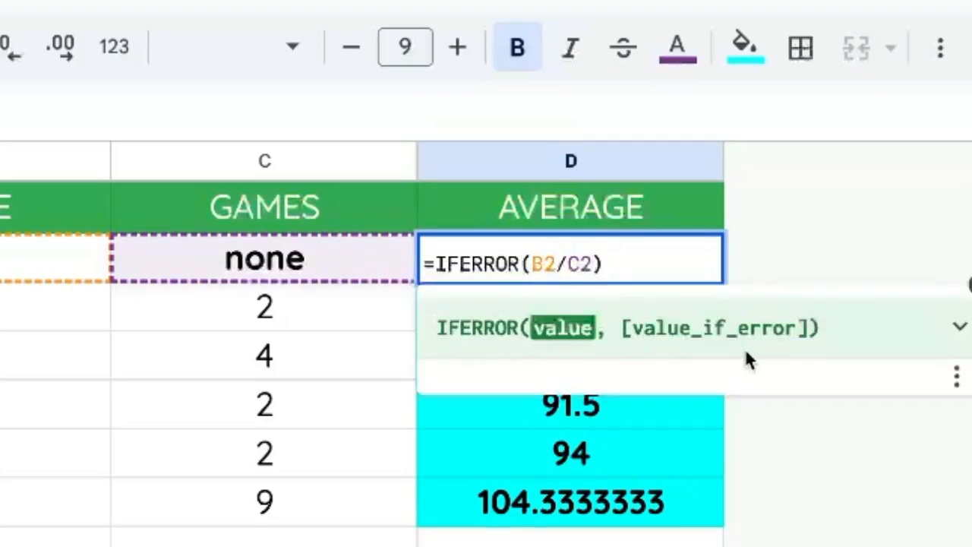
mouse_move(657, 303)
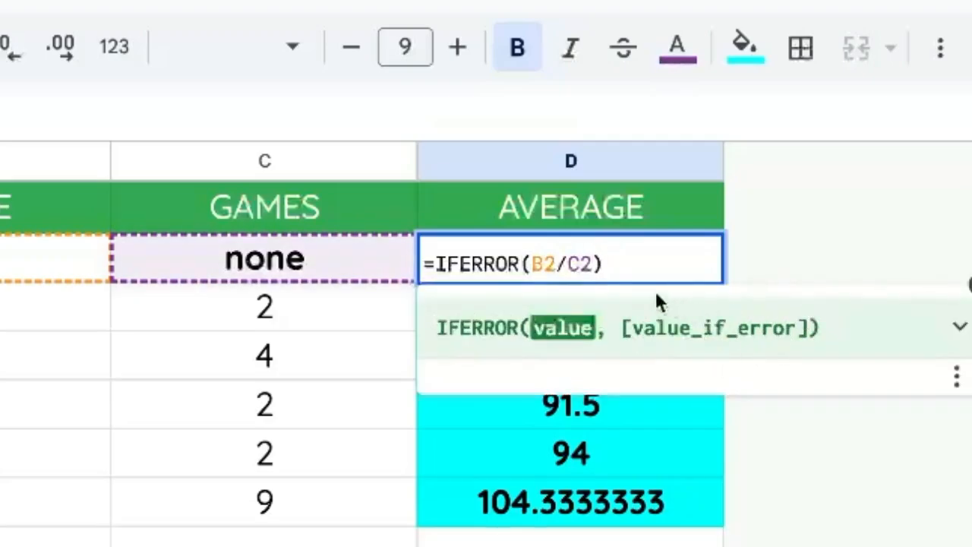
key("Enter")
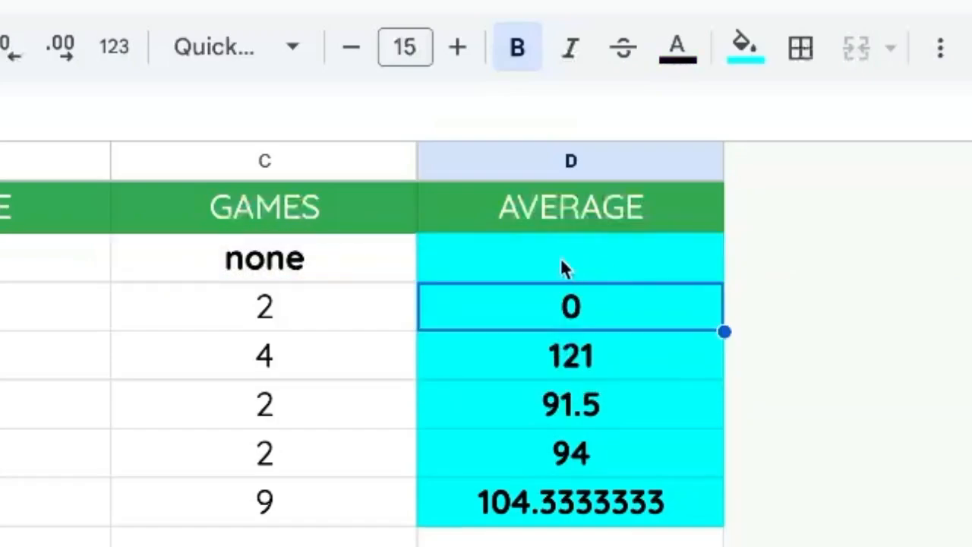
type("=IFERROR(B2/C2)")
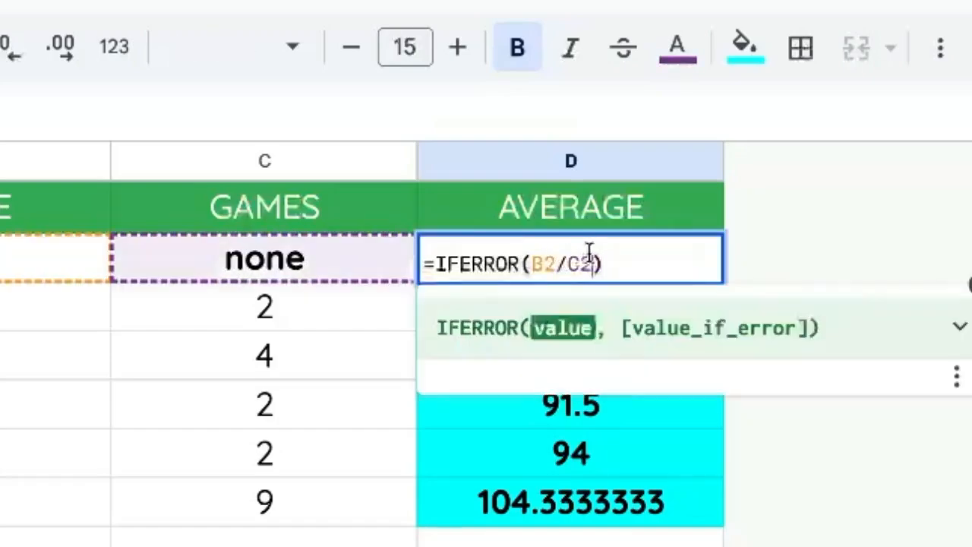
type(",\"")
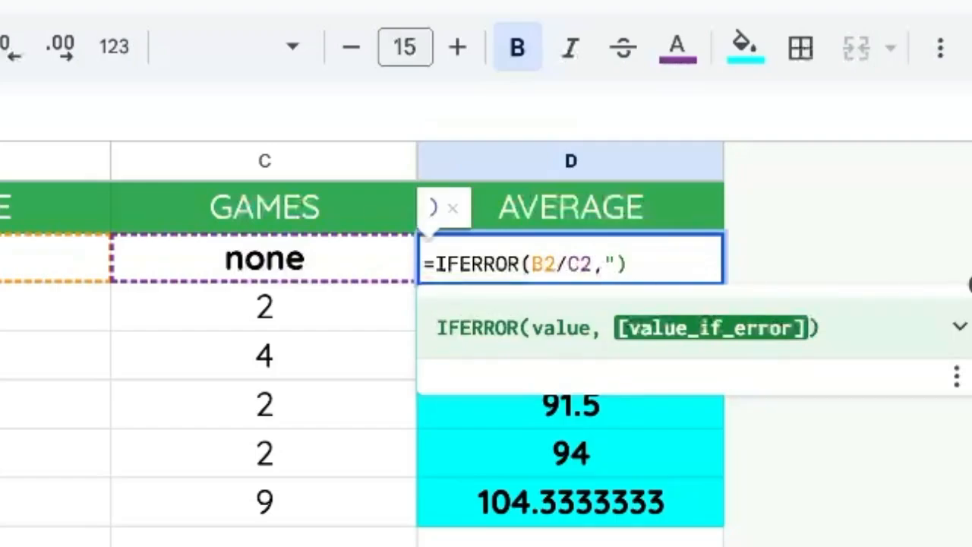